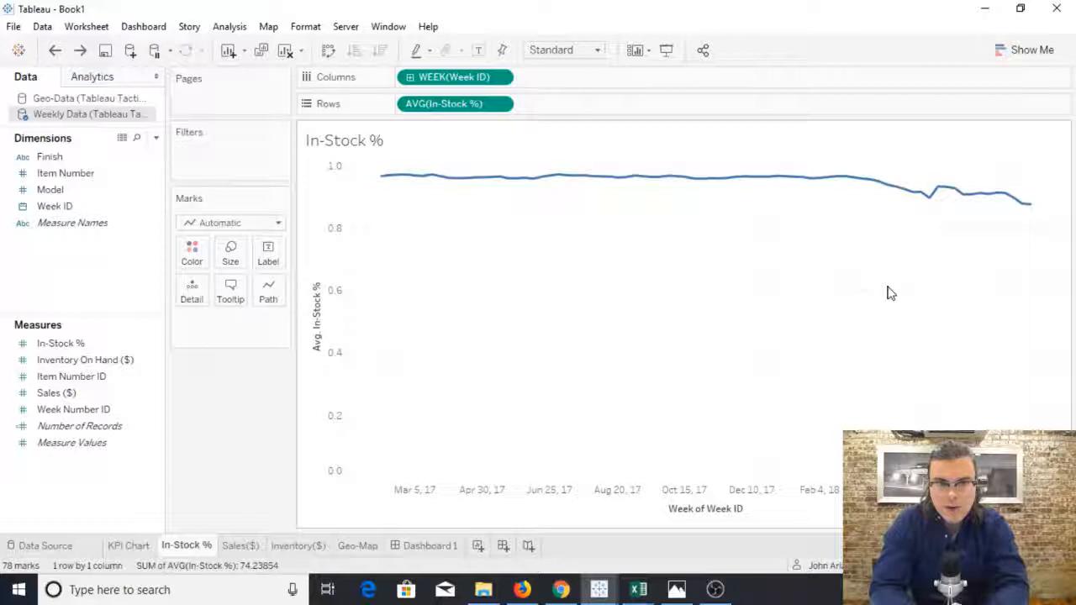
pyautogui.moveTo(878, 291)
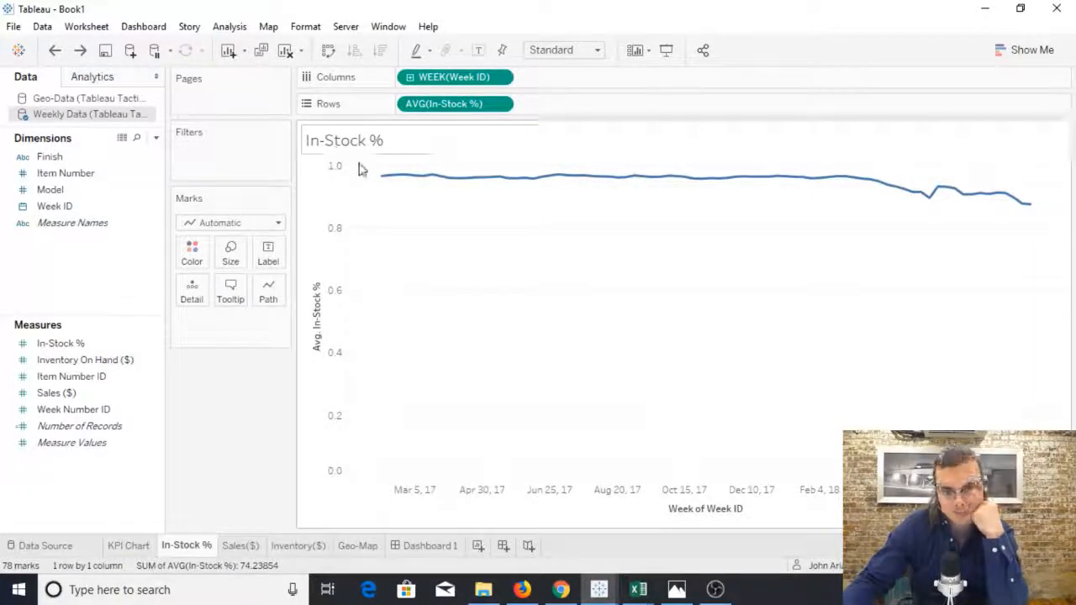
pyautogui.moveTo(945, 210)
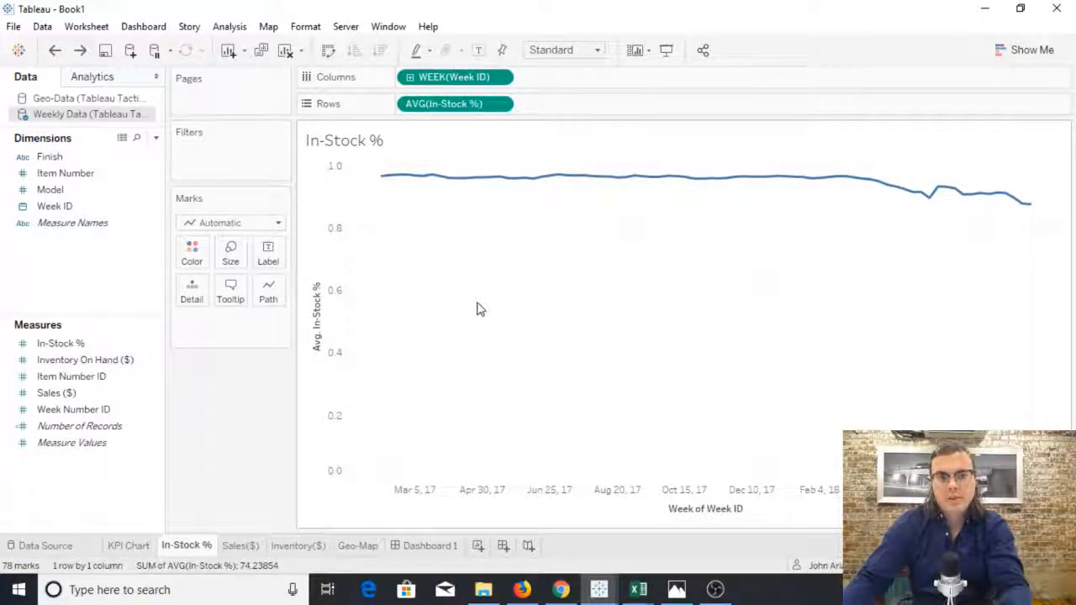
pyautogui.moveTo(484, 303)
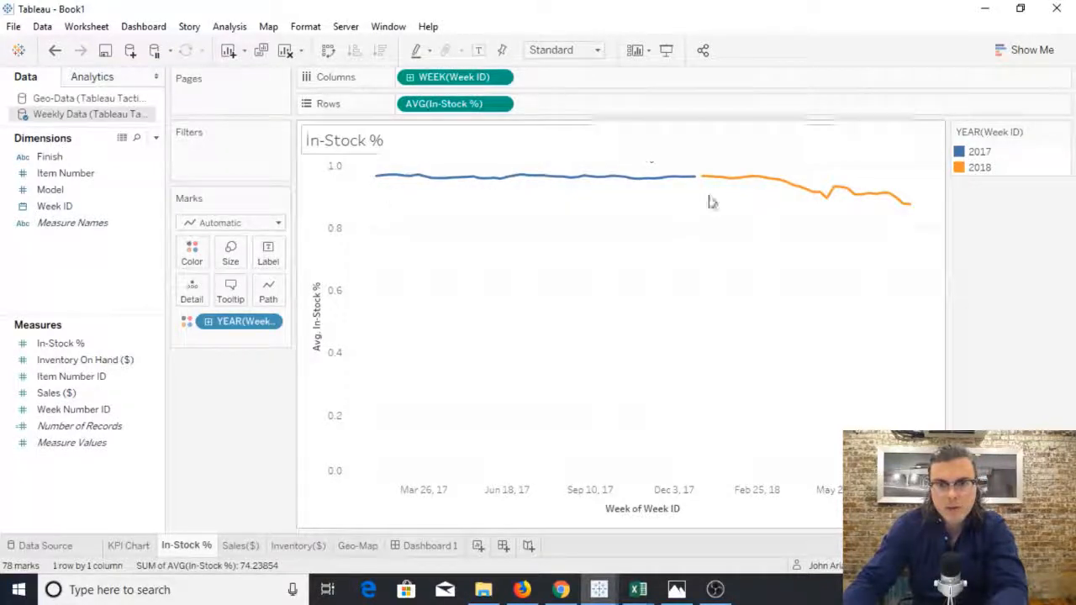
pyautogui.moveTo(528, 177)
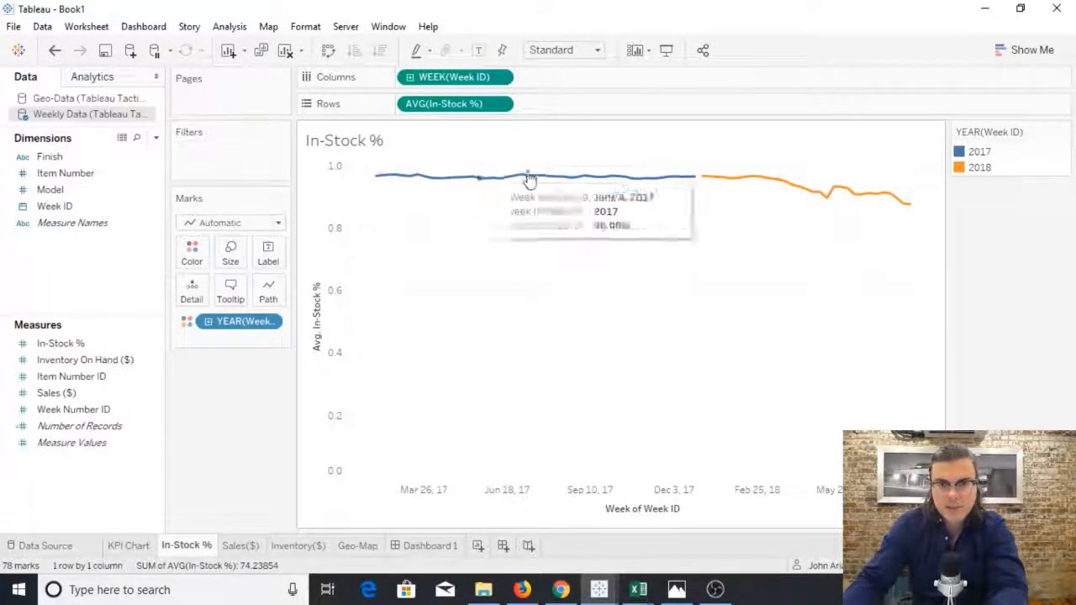
pyautogui.moveTo(697, 181)
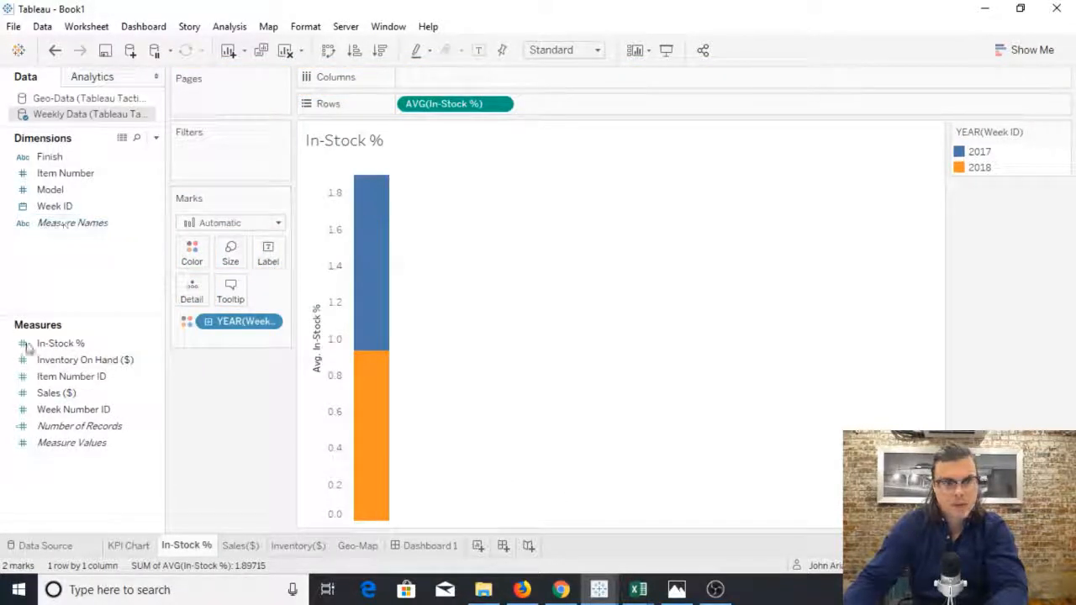
# - Remove WEEK(Week ID) from Columns so In-Stock % collapses into one bar stacked by year
pyautogui.click(74, 411)
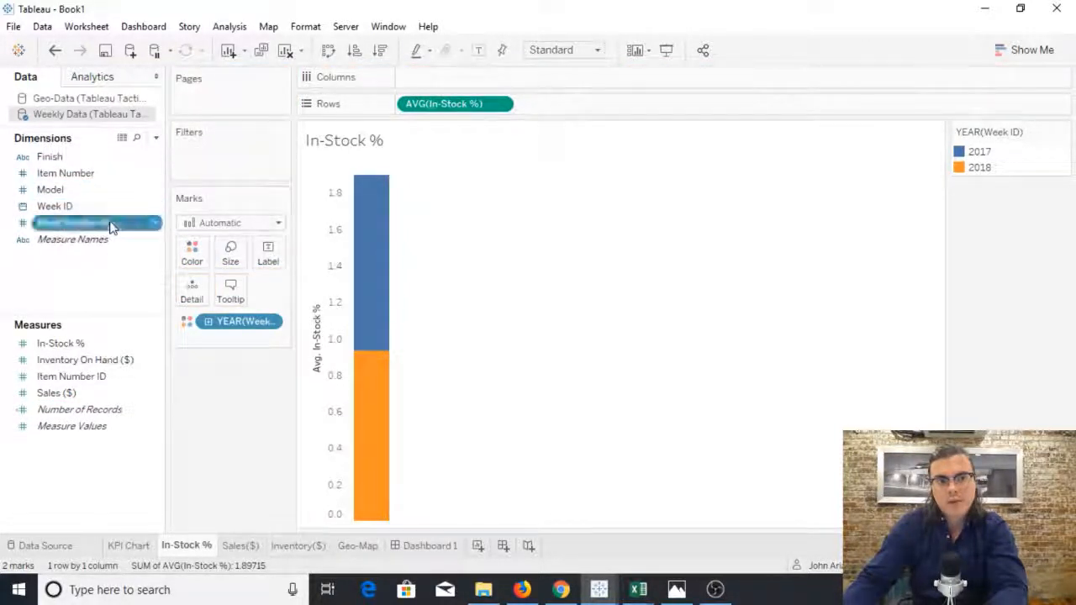
# - Convert Week Number ID to a dimension and place it on Columns, overlaying the 2017 and 2018 lines
pyautogui.rightClick(97, 222)
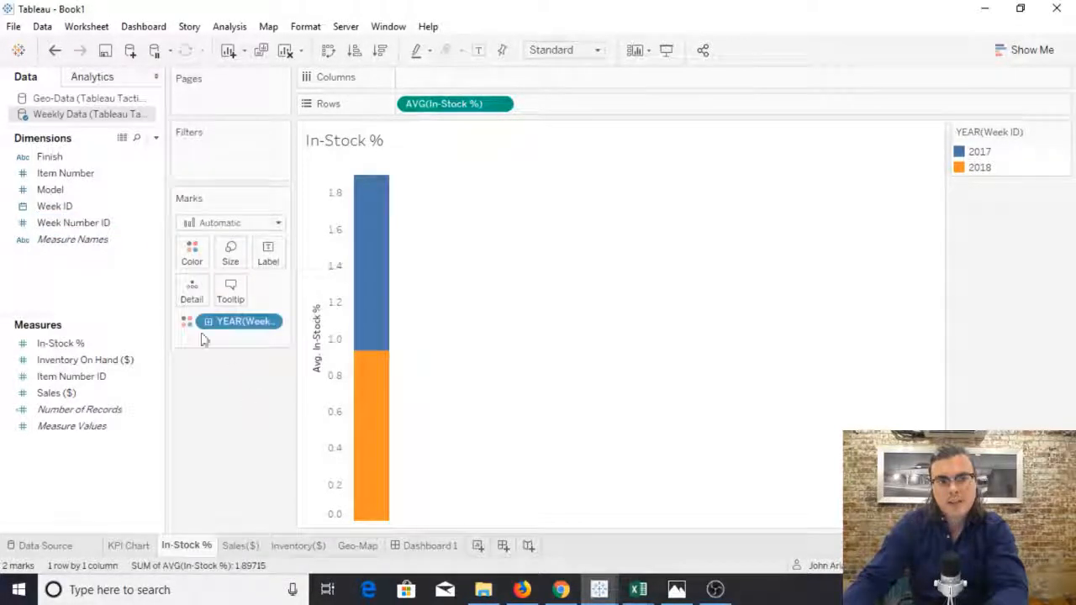
pyautogui.moveTo(74, 221); pyautogui.dragTo(450, 77)
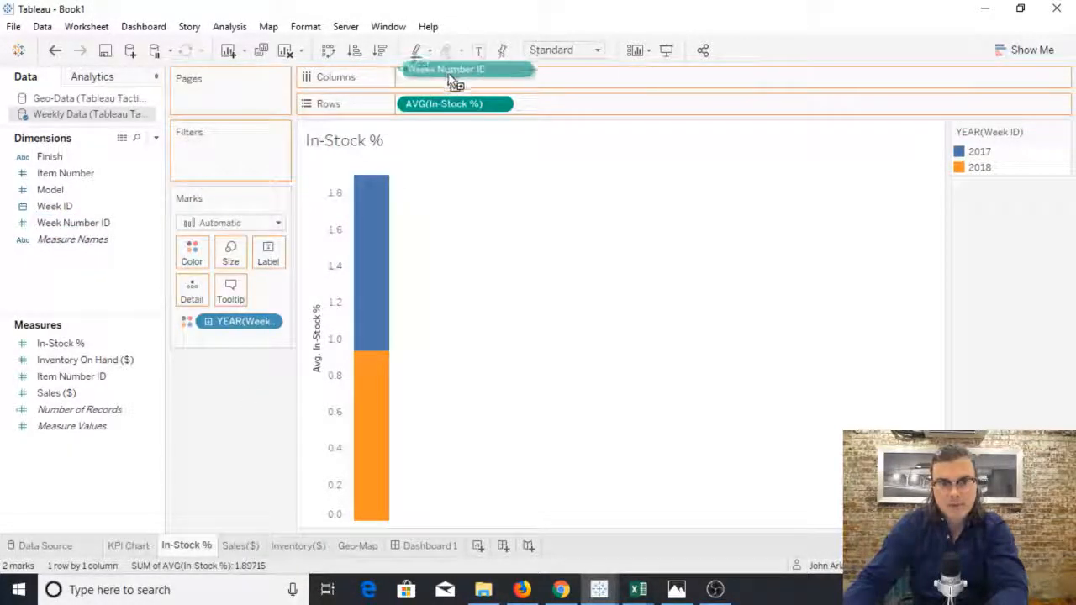
pyautogui.moveTo(454, 69); pyautogui.dragTo(454, 77)
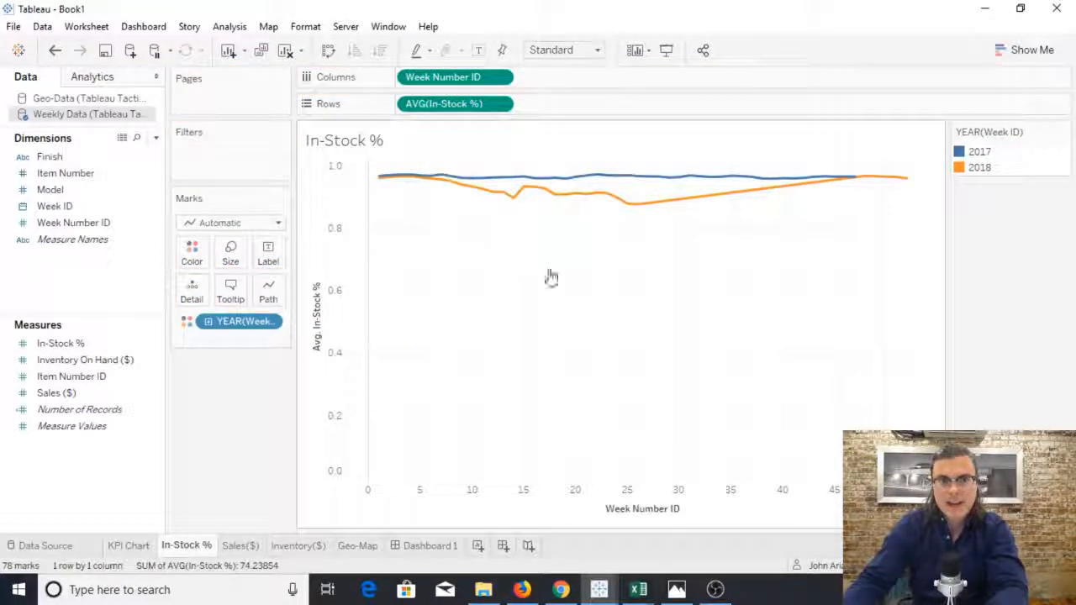